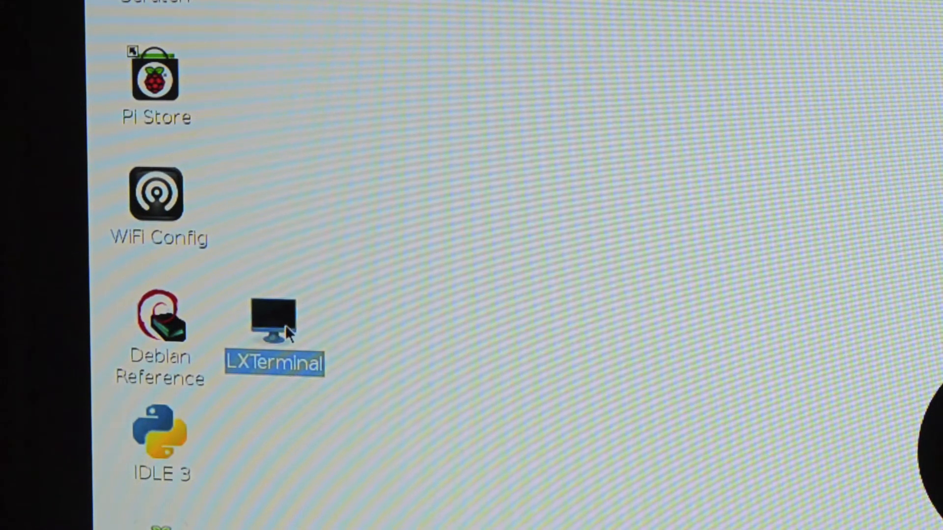
Step: Open LXTerminal and run sudo apt-get update to refresh the package lists
double_click(271, 326)
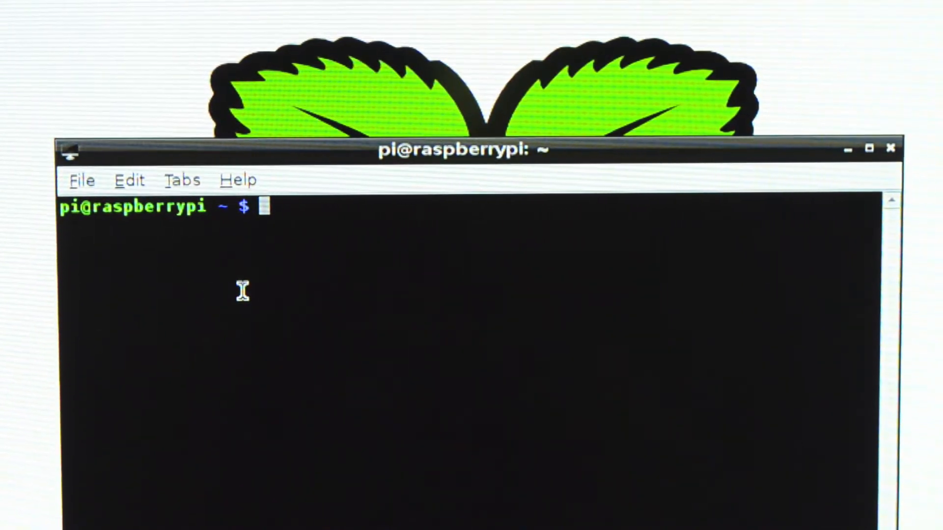
type("sudo apt-get update")
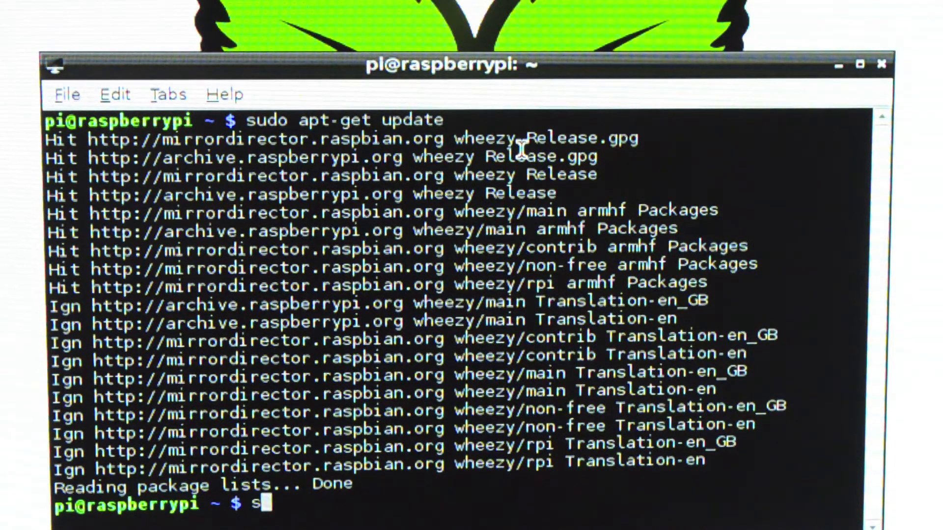
Step: Run sudo apt-get upgrade and let the X server packages finish setting up
type("udo apt-get upgrade")
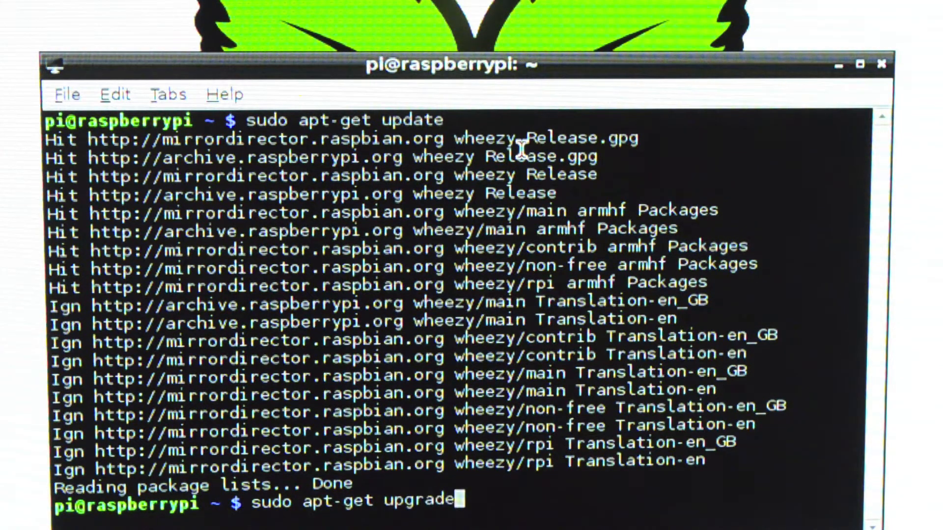
key("Return")
type("y")
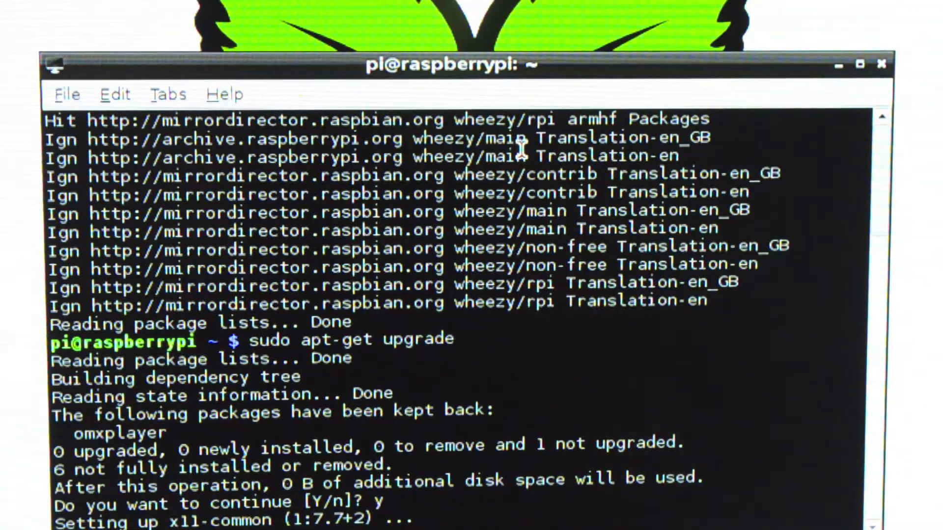
mouse_move(541, 227)
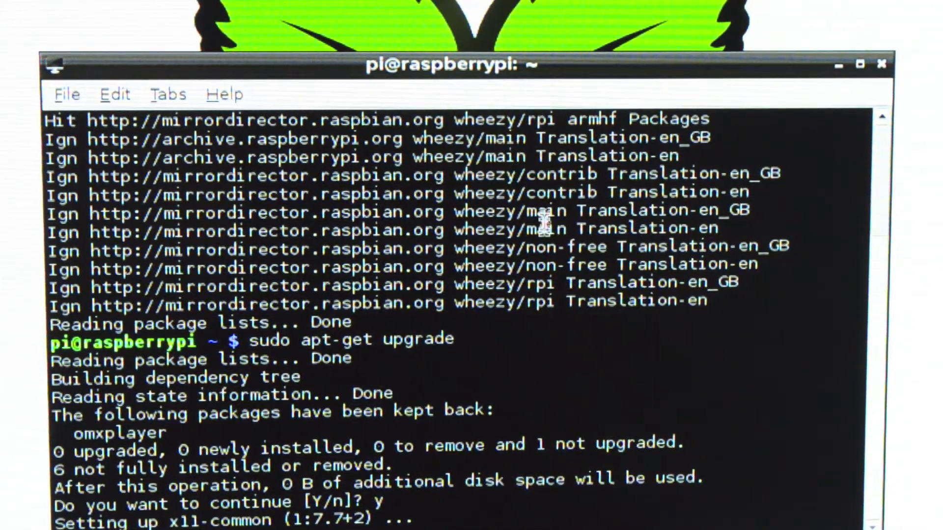
mouse_move(553, 245)
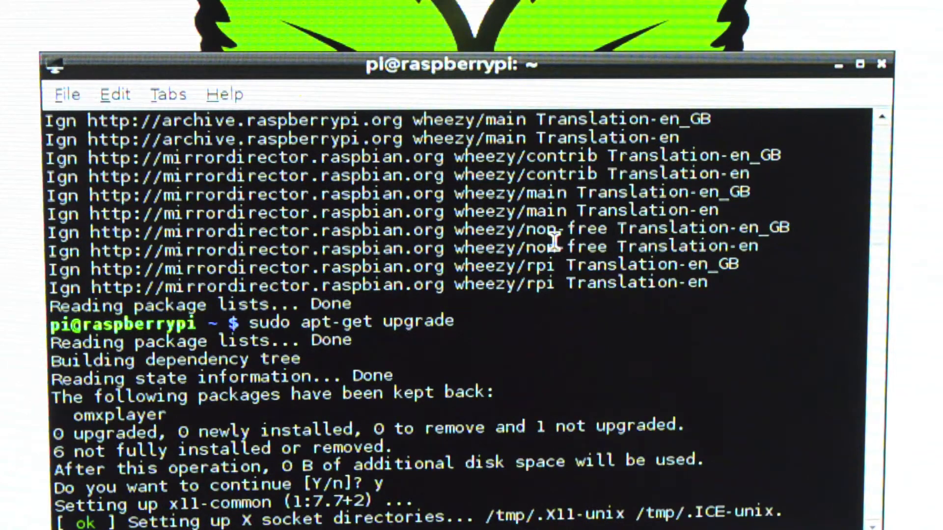
scroll("down", 3)
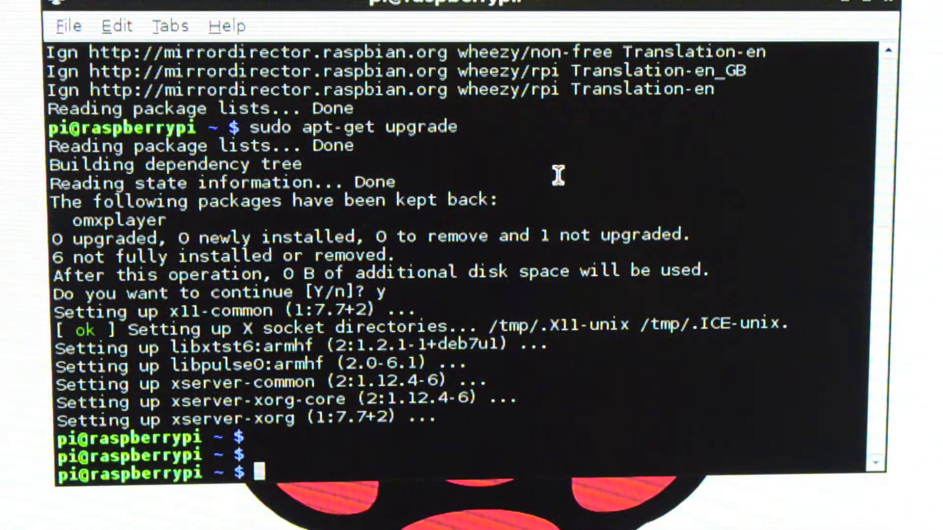
Step: Launch sudo raspi-config, enable the camera, and reboot the Pi
type("s")
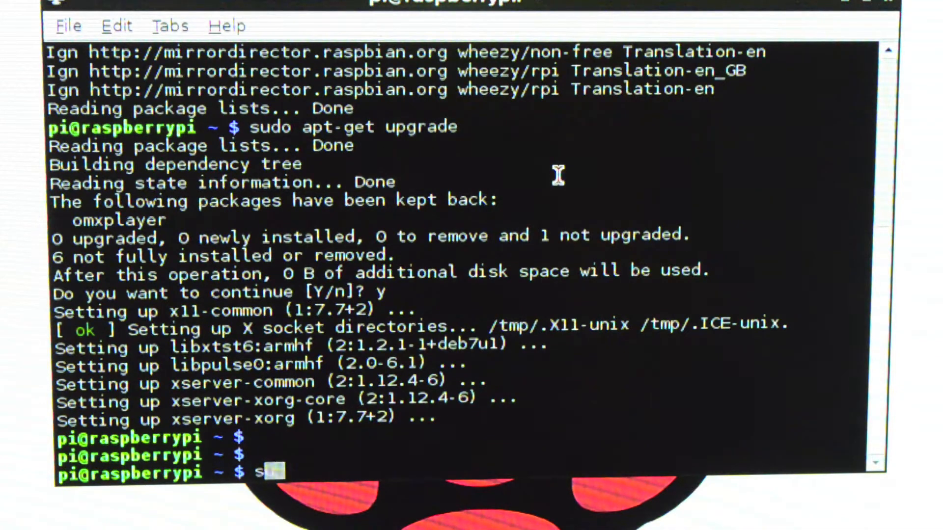
type("udo raspi-")
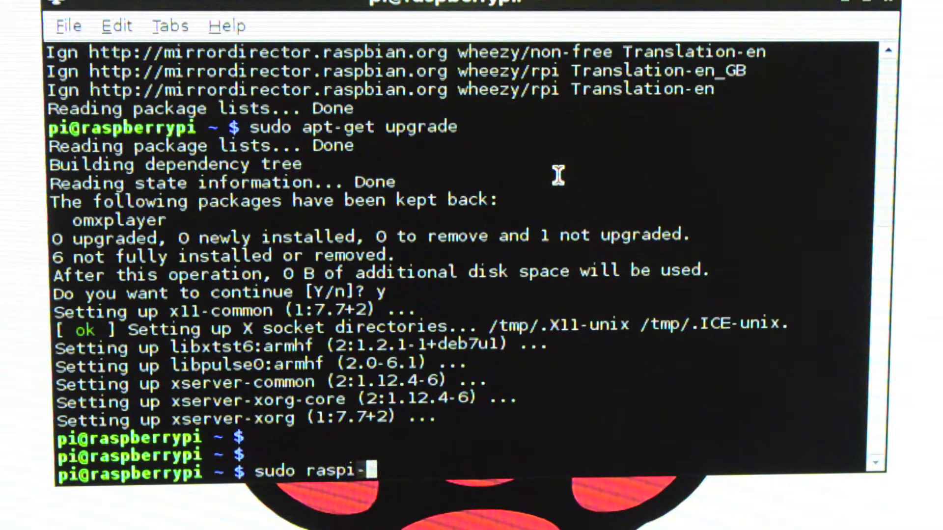
key("Return")
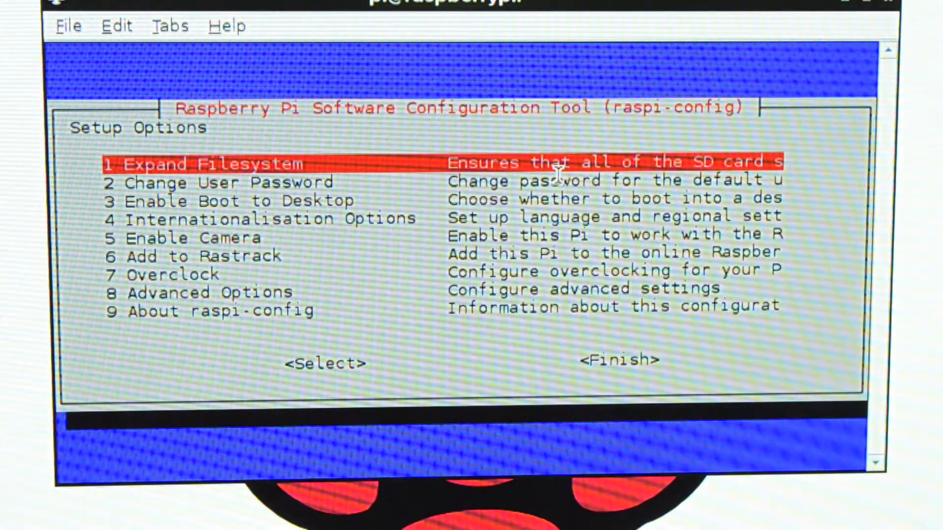
key("Down")
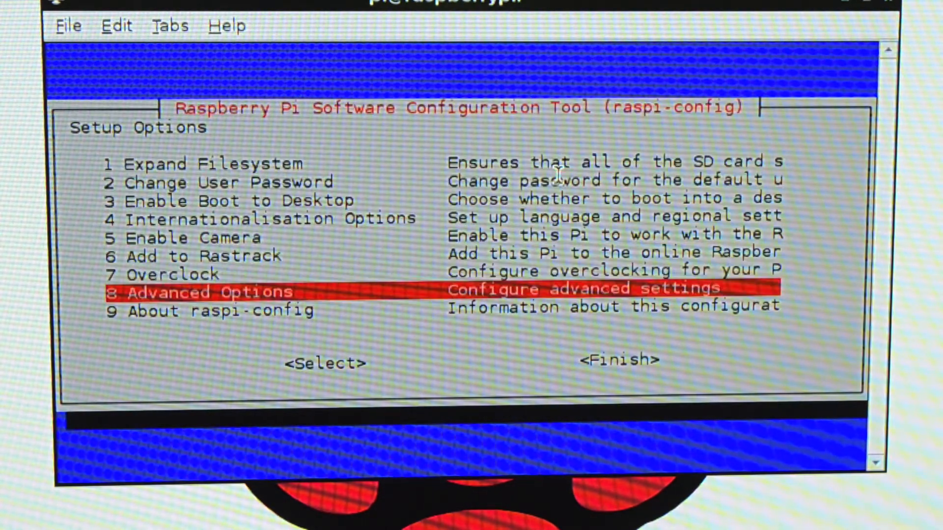
key("Down")
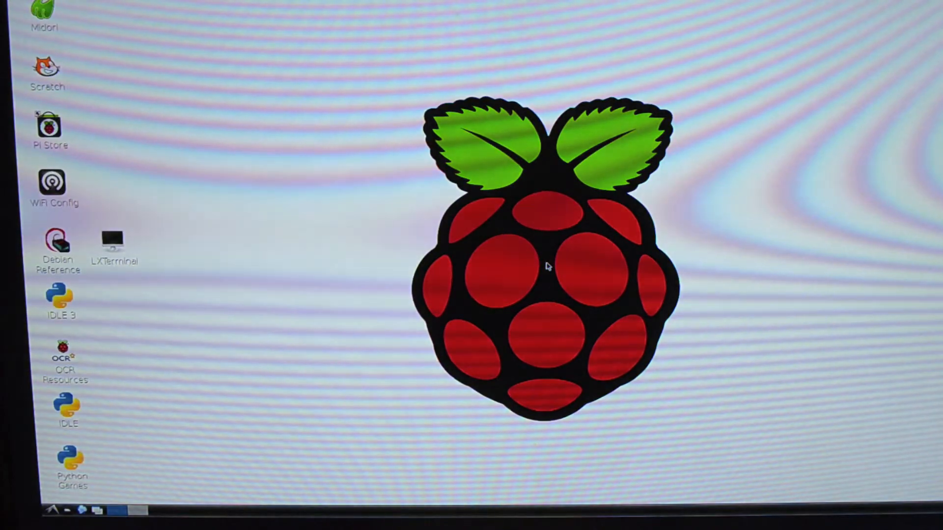
Step: Open a new LXTerminal window and type the clear command
double_click(112, 242)
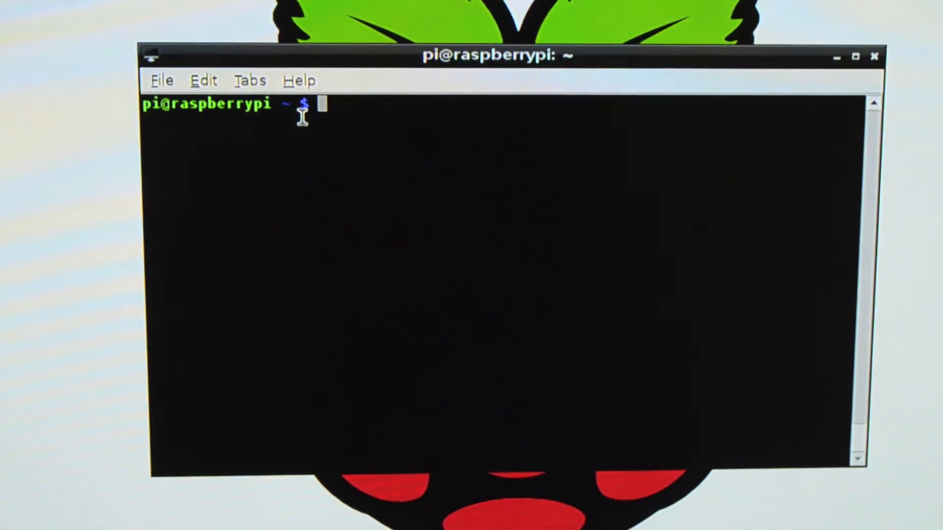
type("clear")
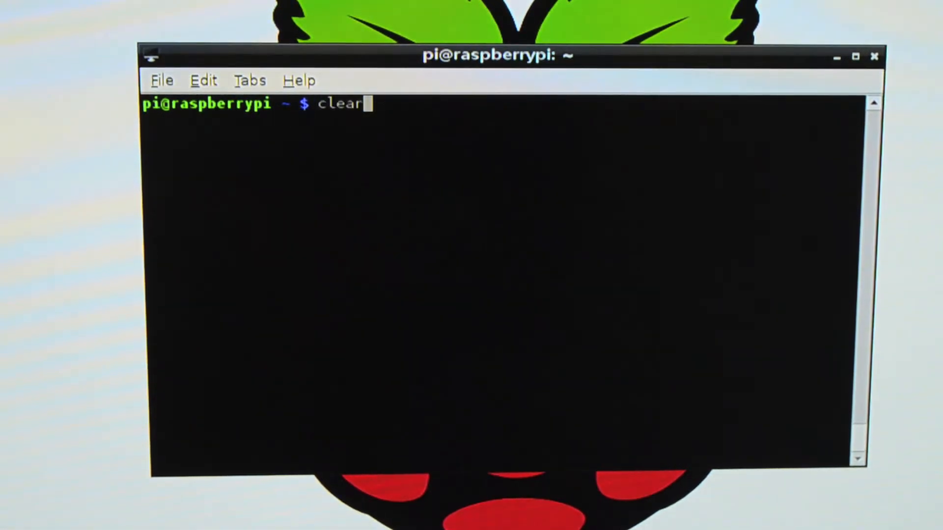